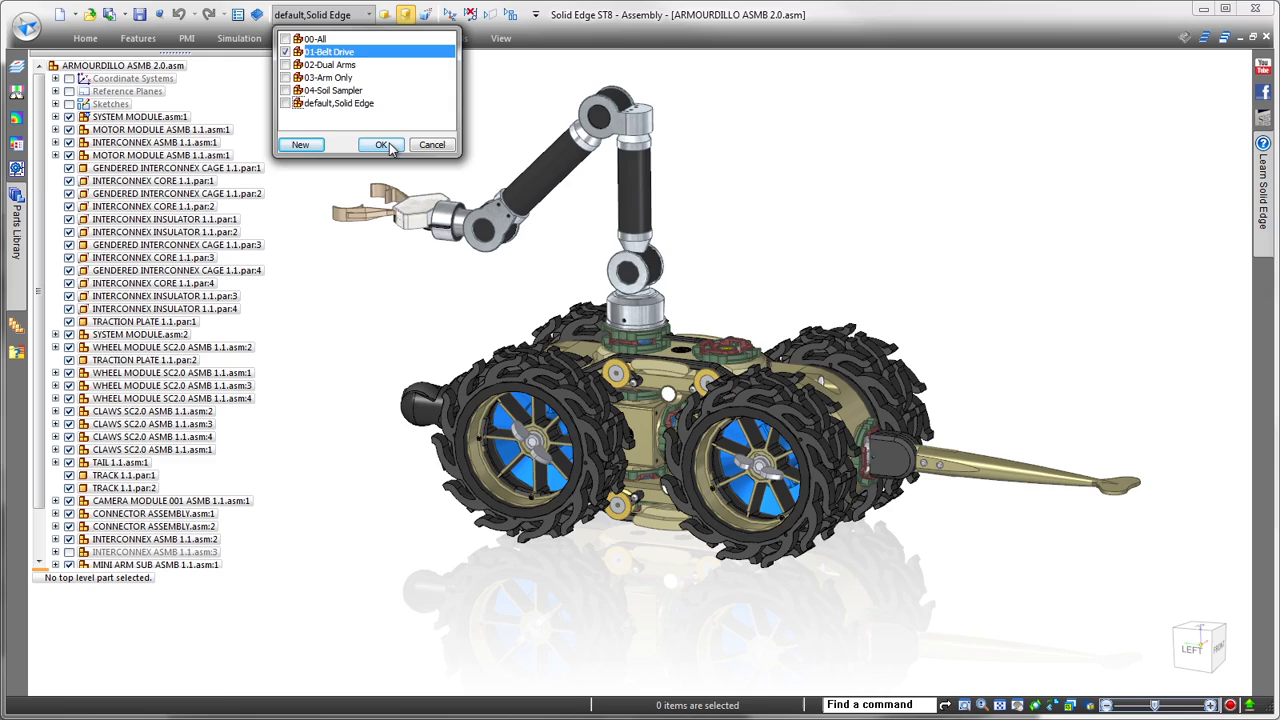
Apply the 01-Belt Drive display configuration to the assembly.
{"action": "left_click", "coordinate": [380, 144]}
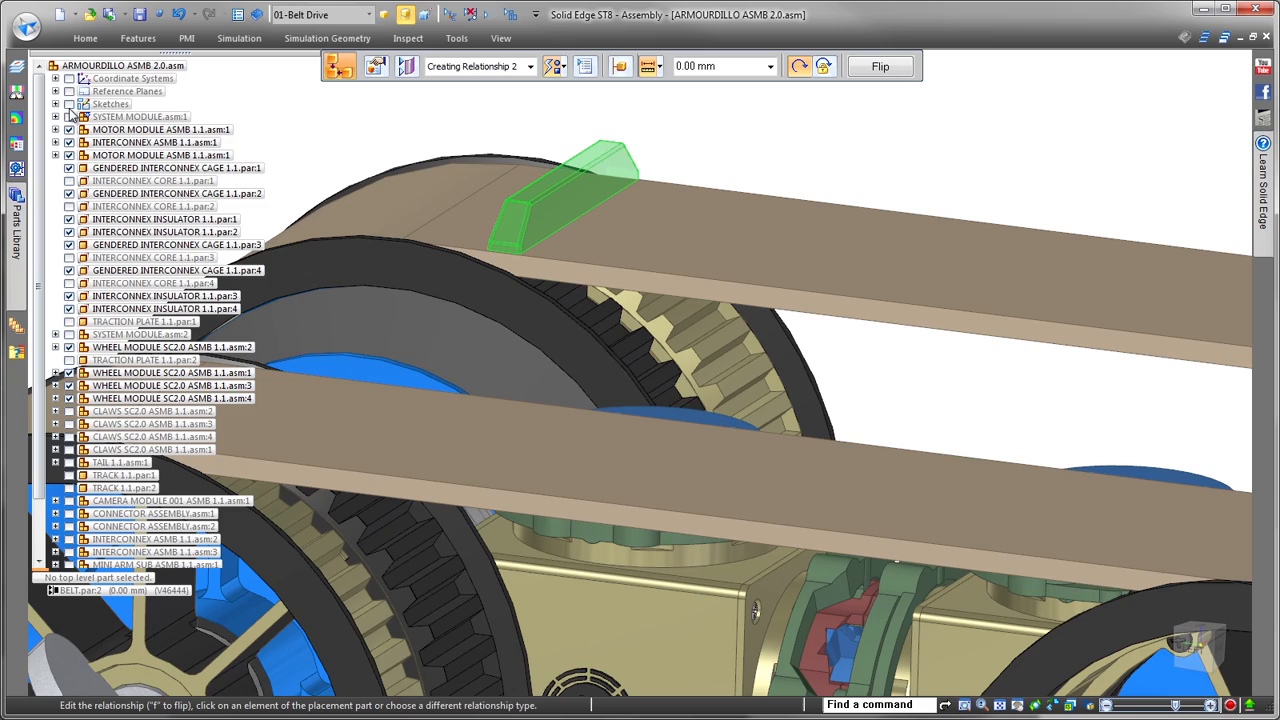
Mate the second belt against the drive wheel surface.
{"action": "left_click", "coordinate": [556, 66]}
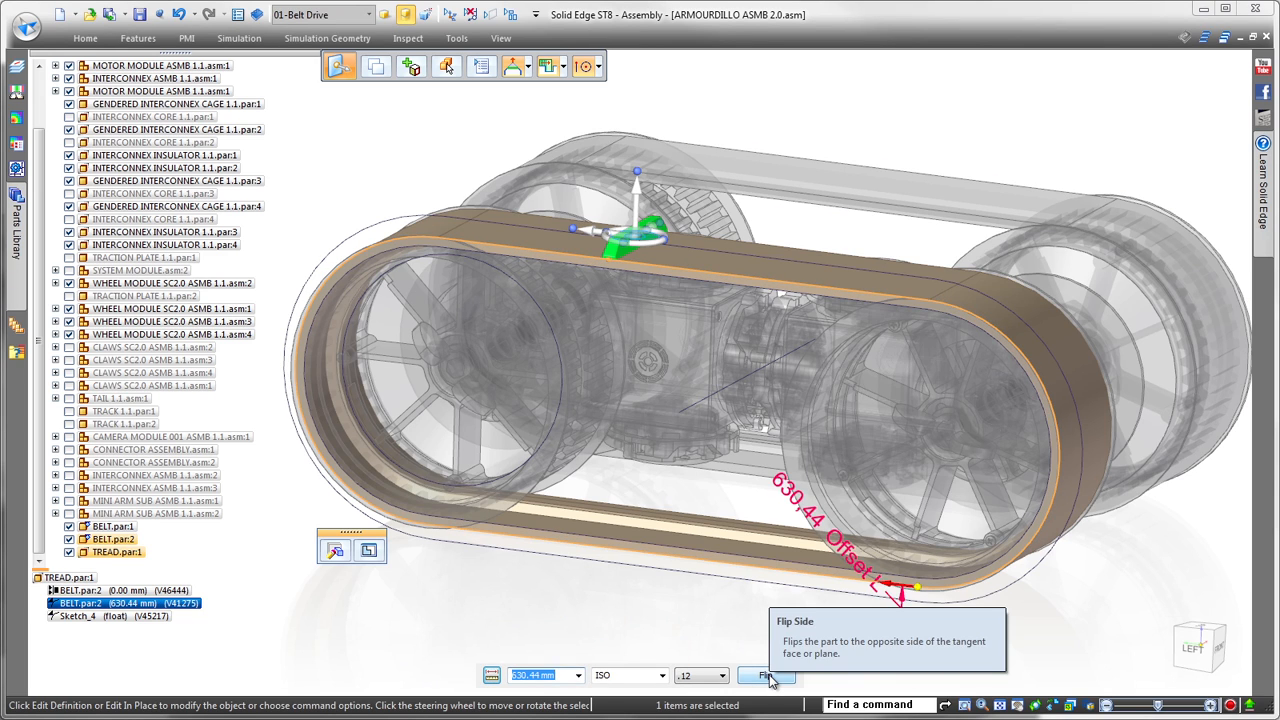
Flip the belt relationship to the other side of the wheels.
{"action": "left_click", "coordinate": [765, 675]}
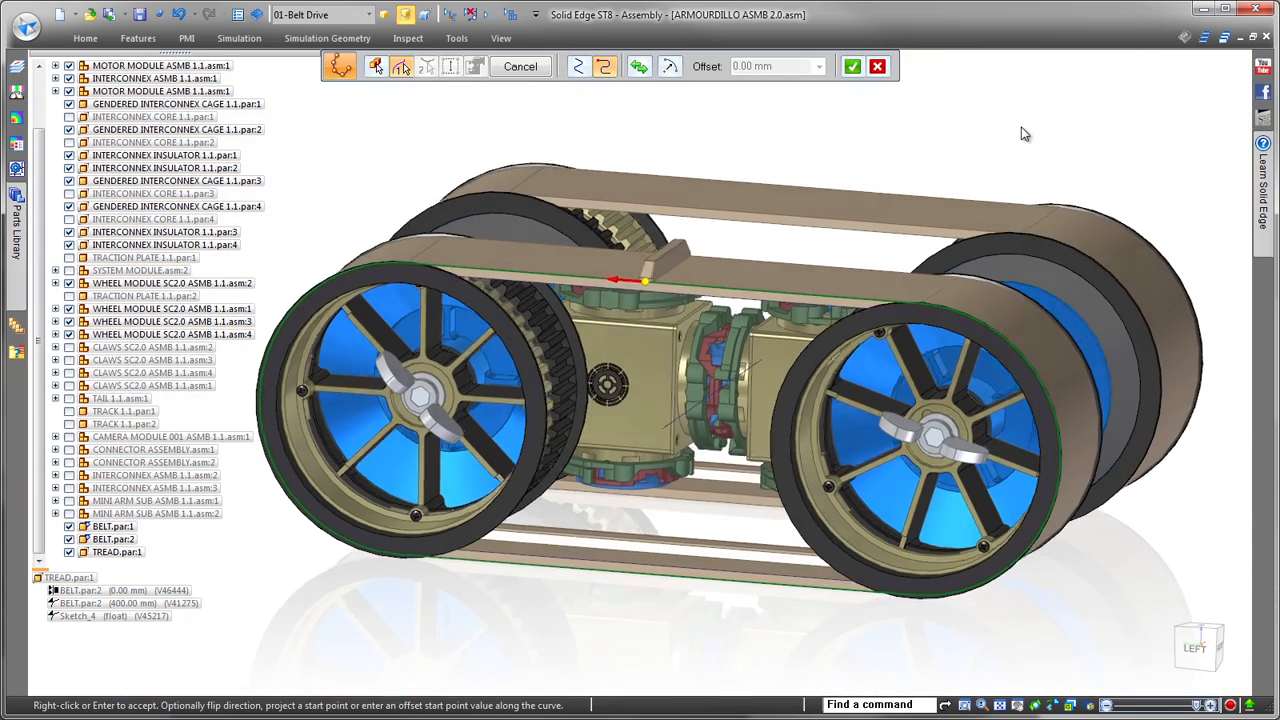
Accept the tread block pattern along the belt curve.
{"action": "left_click", "coordinate": [427, 66]}
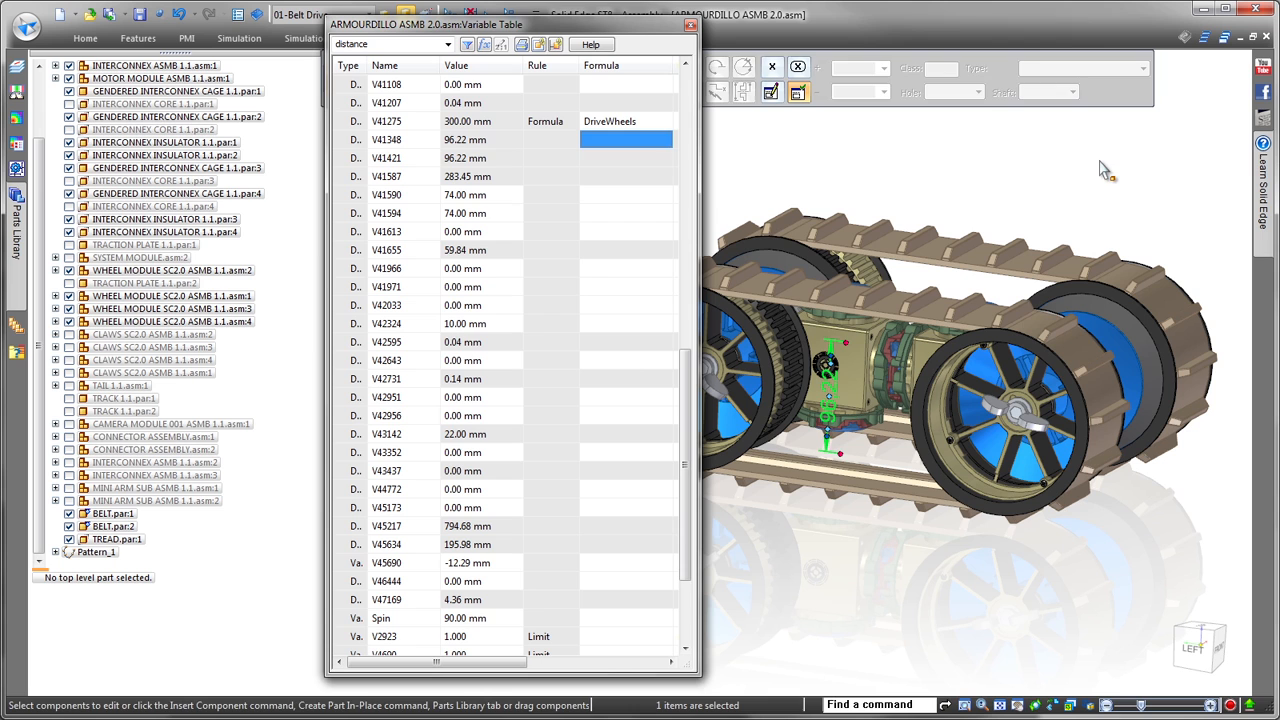
Create a variable-table motor driven by DriveWheels, then bring up the display configurations list.
{"action": "left_click", "coordinate": [690, 24]}
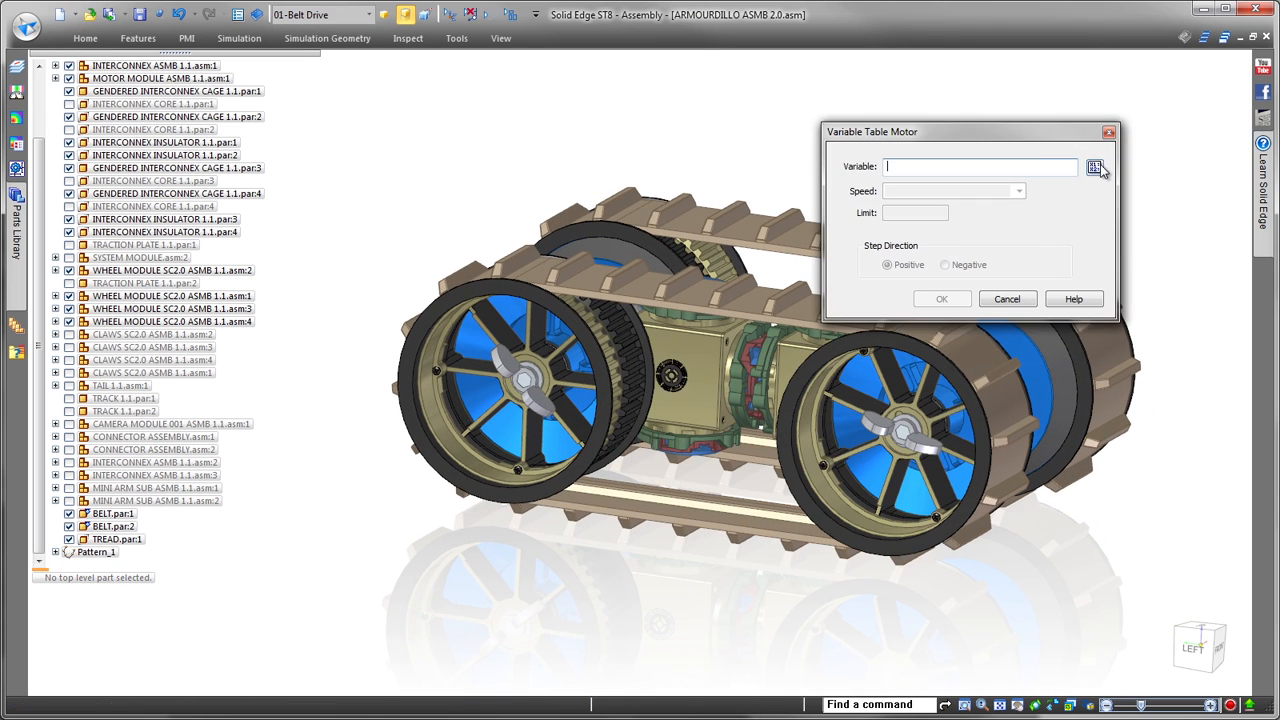
{"action": "left_click", "coordinate": [1095, 167]}
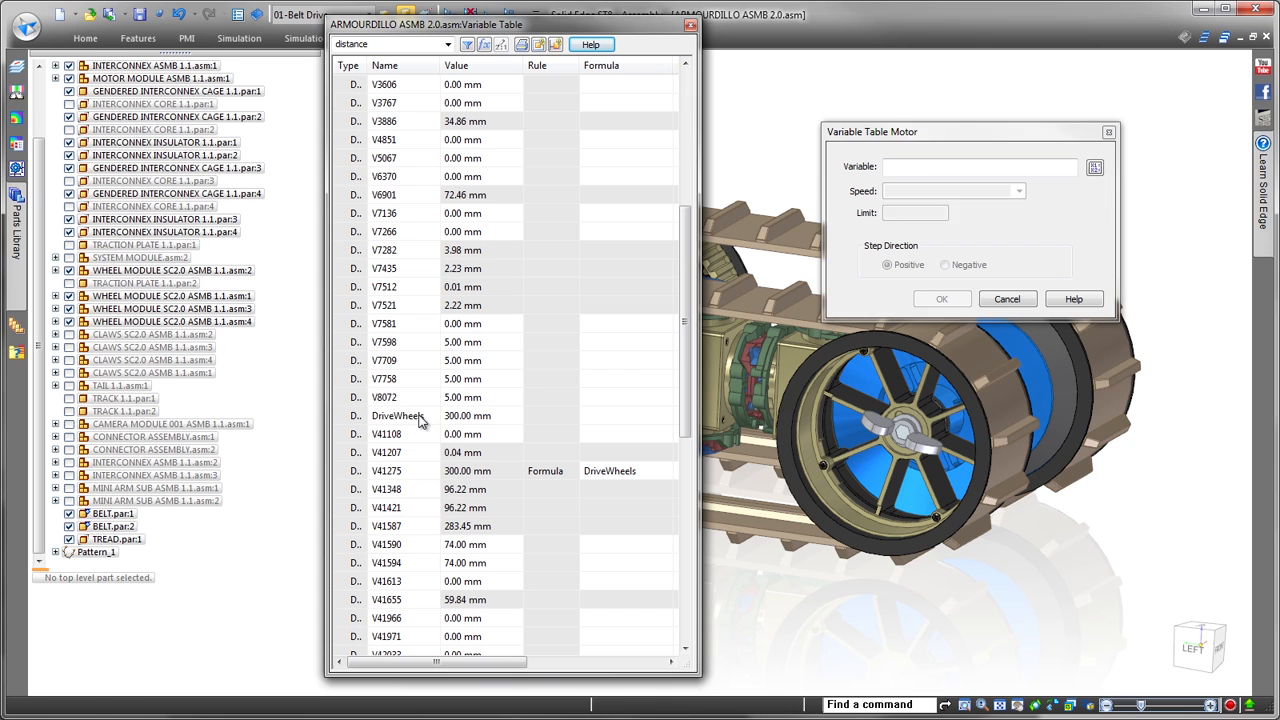
{"action": "left_click", "coordinate": [397, 415]}
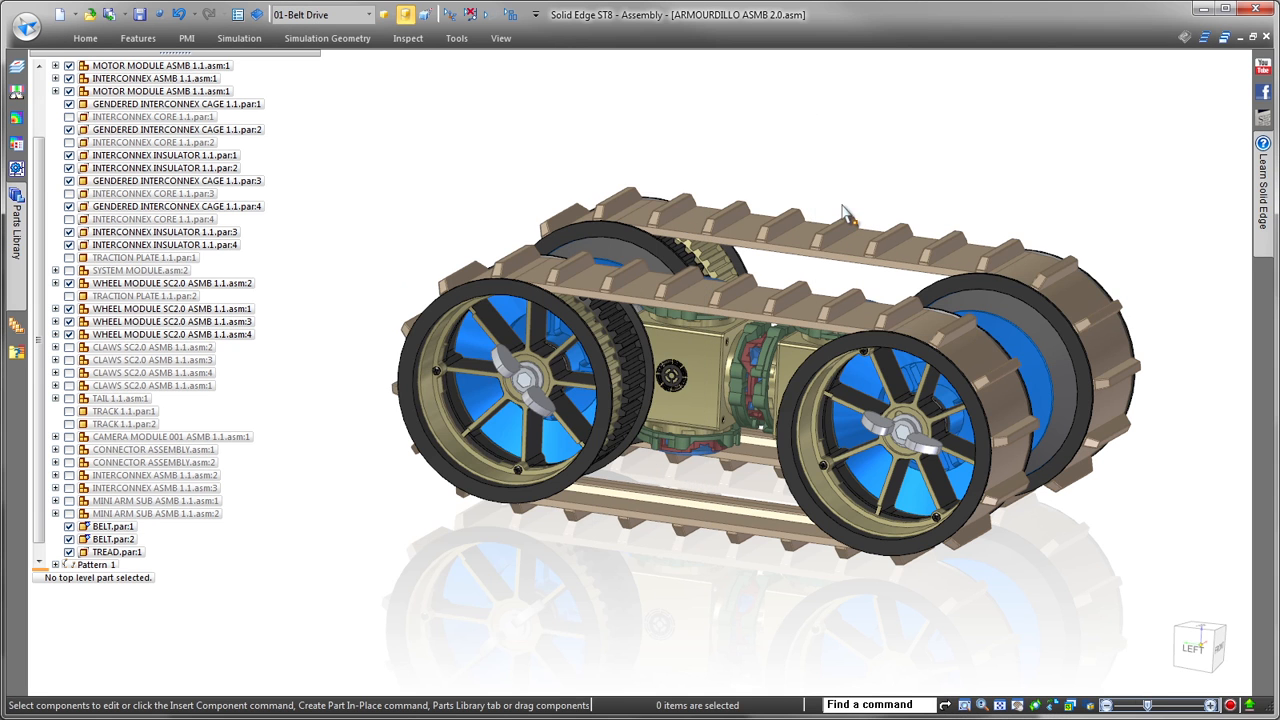
{"action": "left_click", "coordinate": [85, 38]}
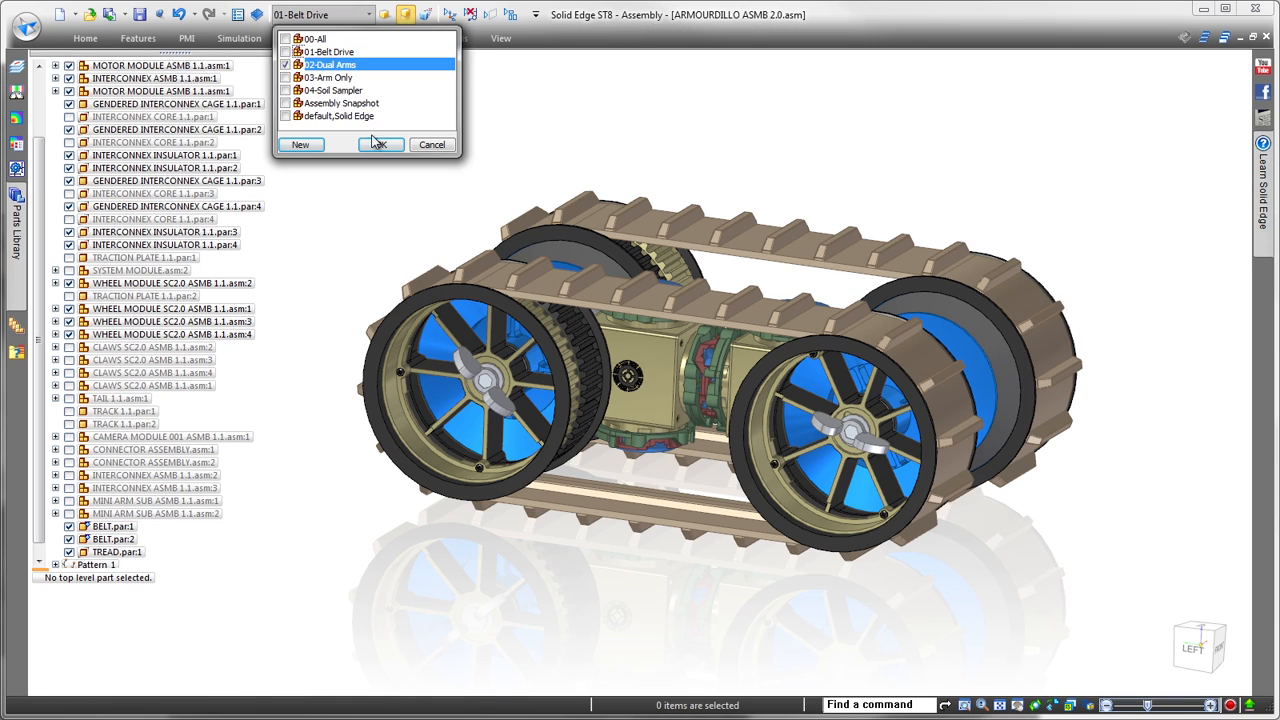
Apply 02-Dual Arms, override the upper arm's 135° angle relationship, and open Variables.
{"action": "left_click", "coordinate": [379, 144]}
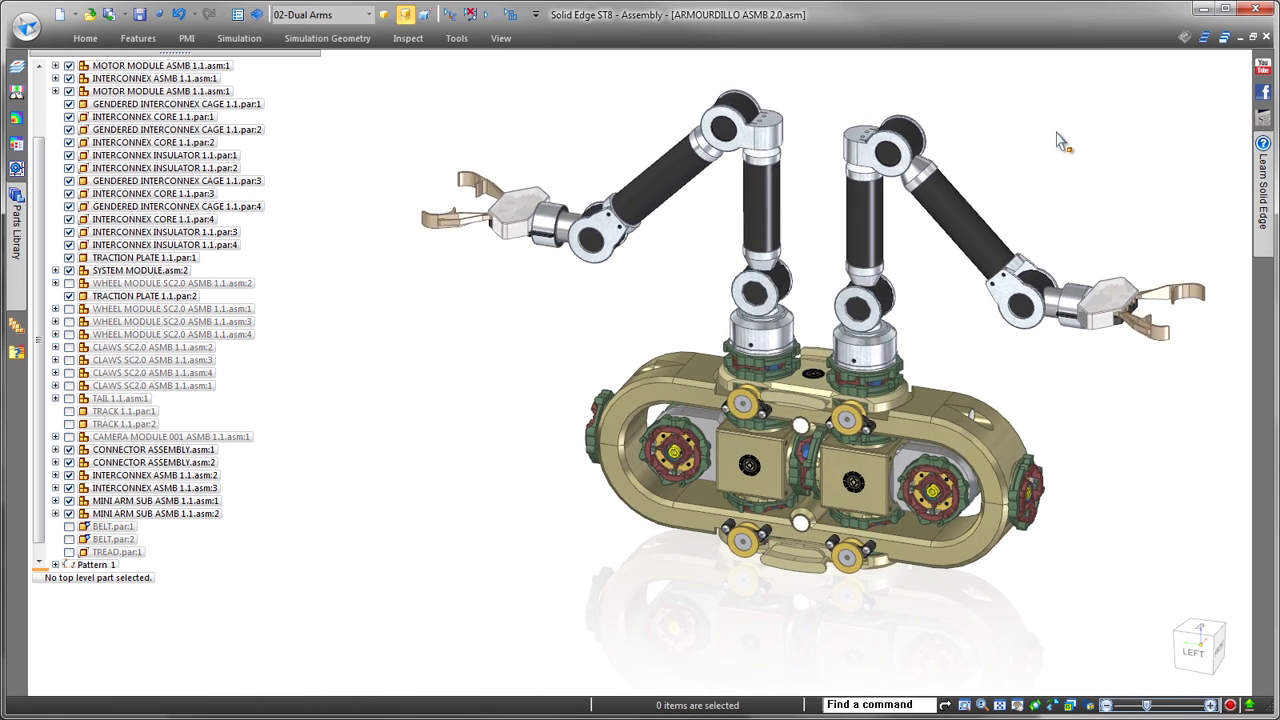
{"action": "right_click", "coordinate": [150, 513]}
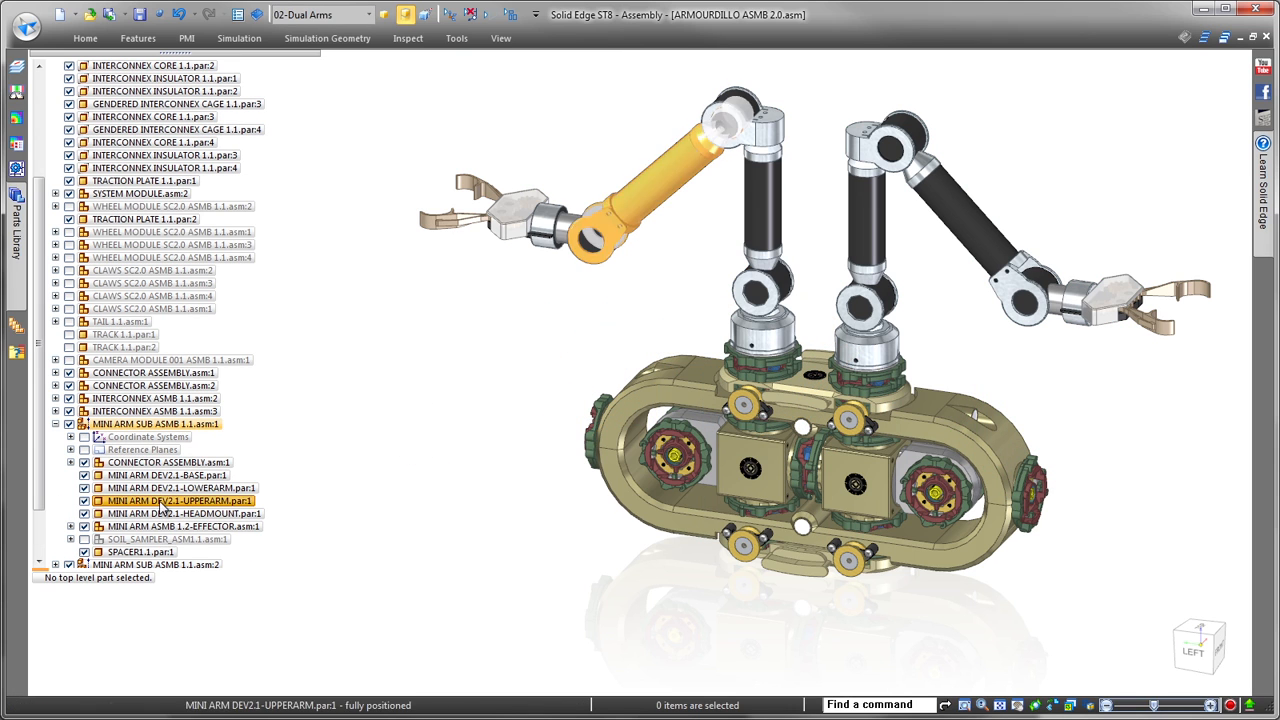
{"action": "left_click", "coordinate": [178, 500]}
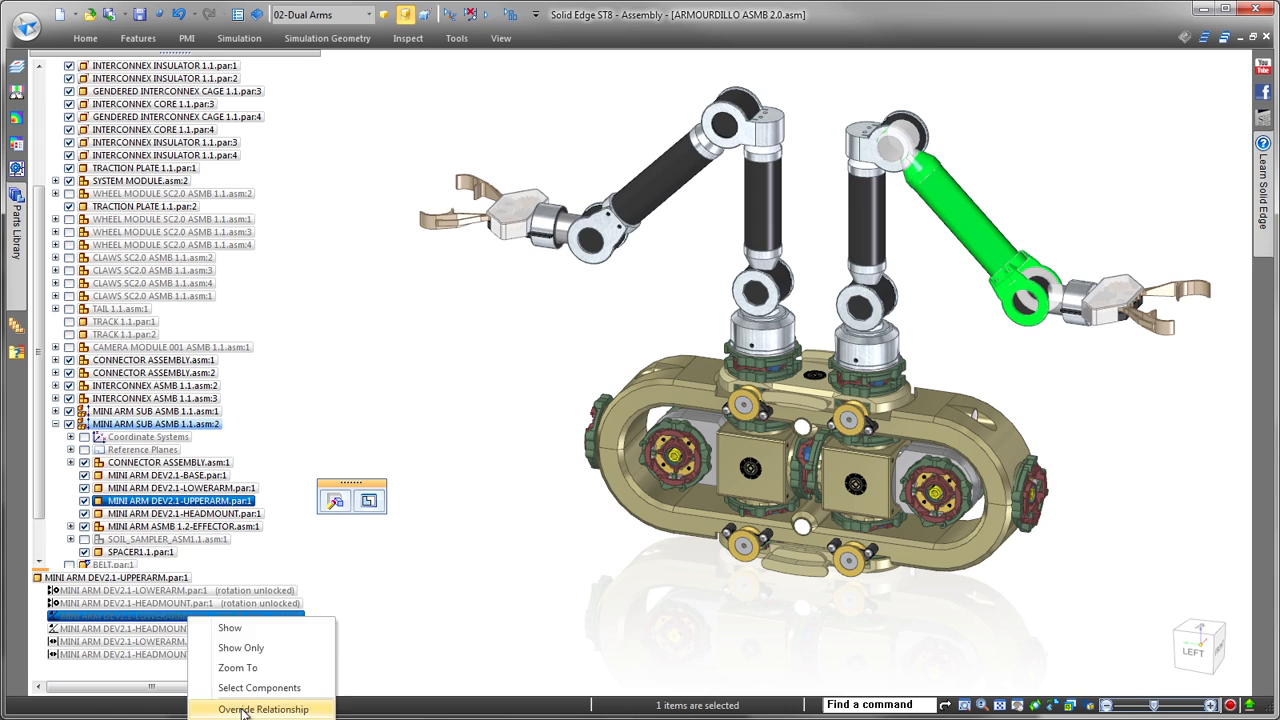
{"action": "left_click", "coordinate": [263, 708]}
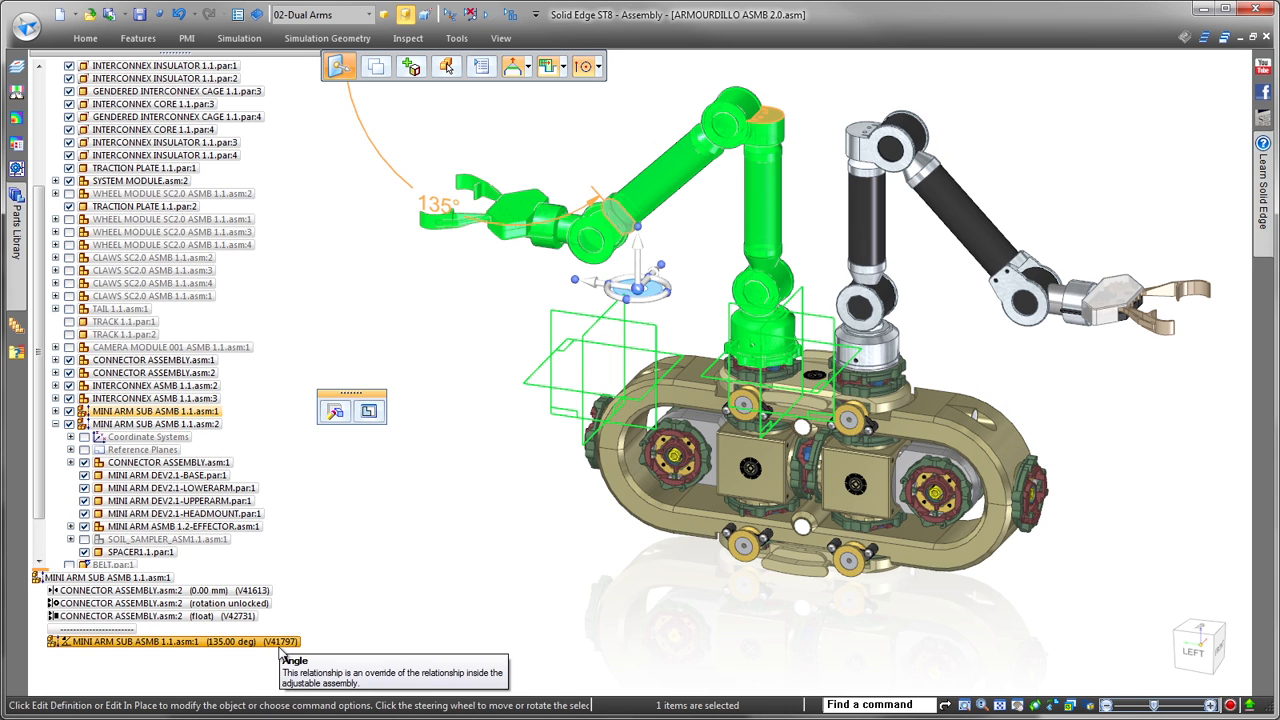
{"action": "left_click", "coordinate": [456, 38]}
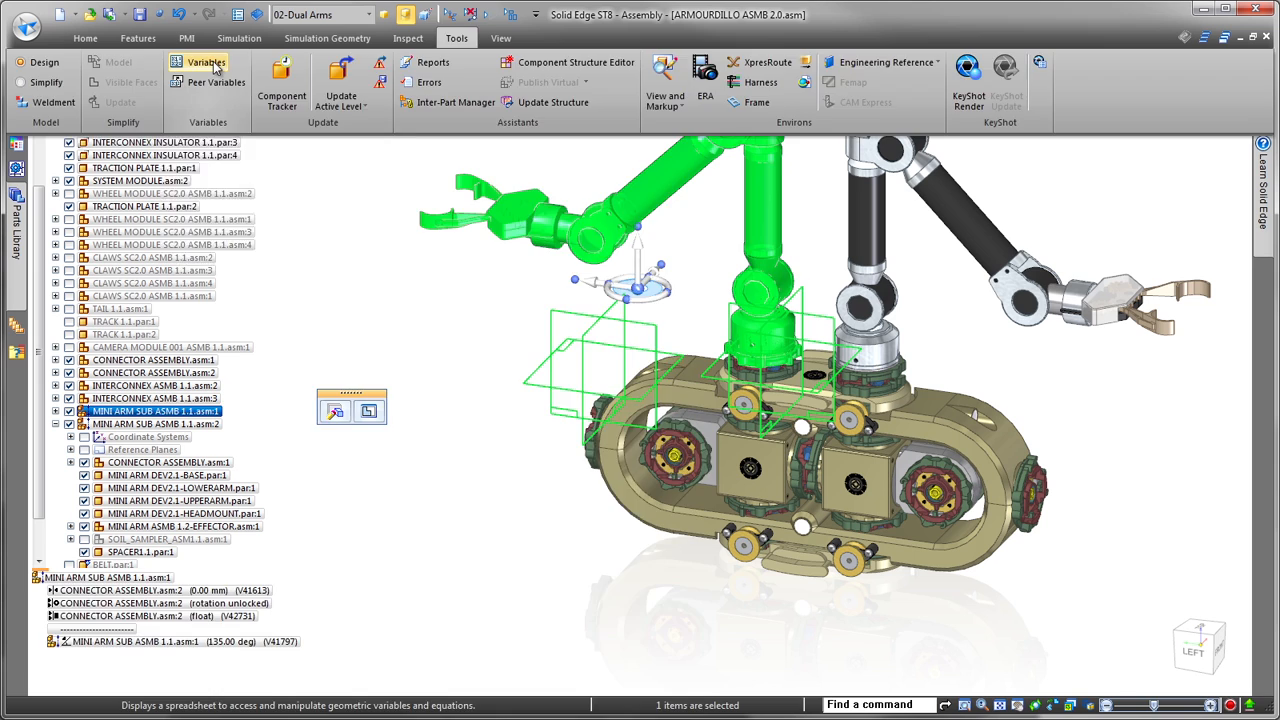
{"action": "left_click", "coordinate": [207, 62]}
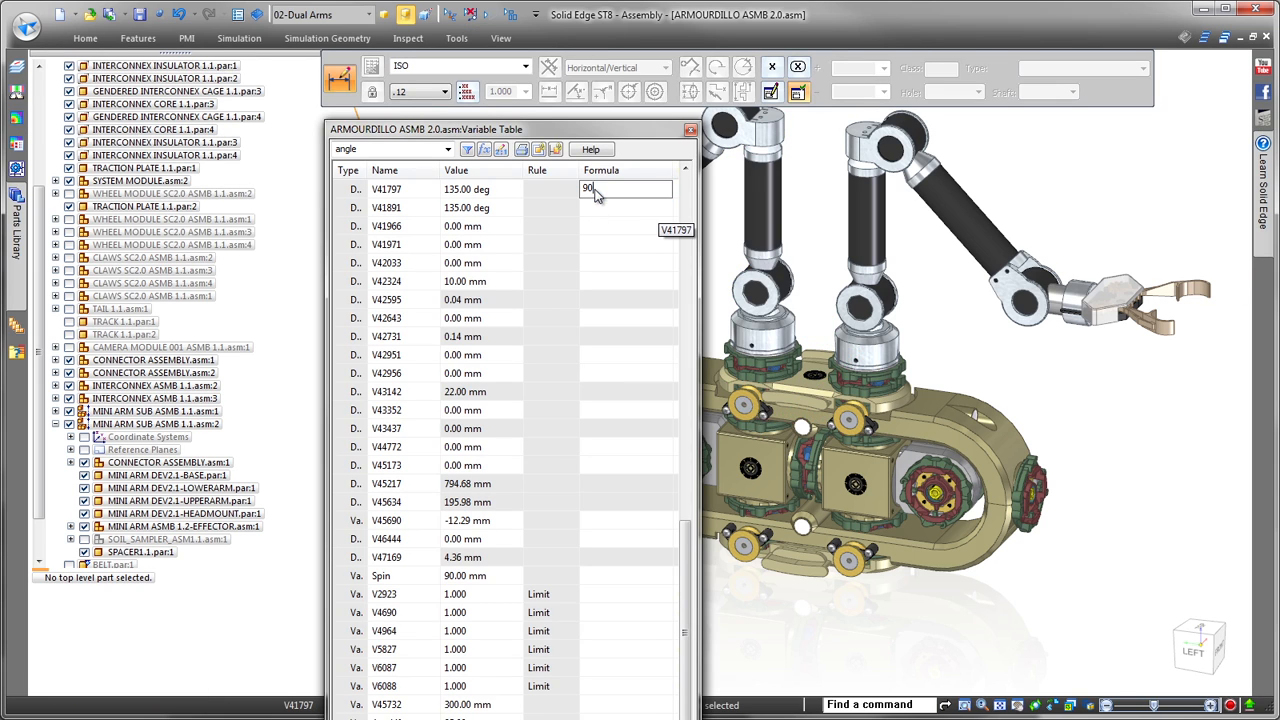
Enter 90+ArmLift and 90-ArmLift angle formulas and confirm an ArmLift-driven motor.
{"action": "type", "text": "ArmLift"}
{"action": "left_click", "coordinate": [626, 207]}
{"action": "type", "text": "90"}
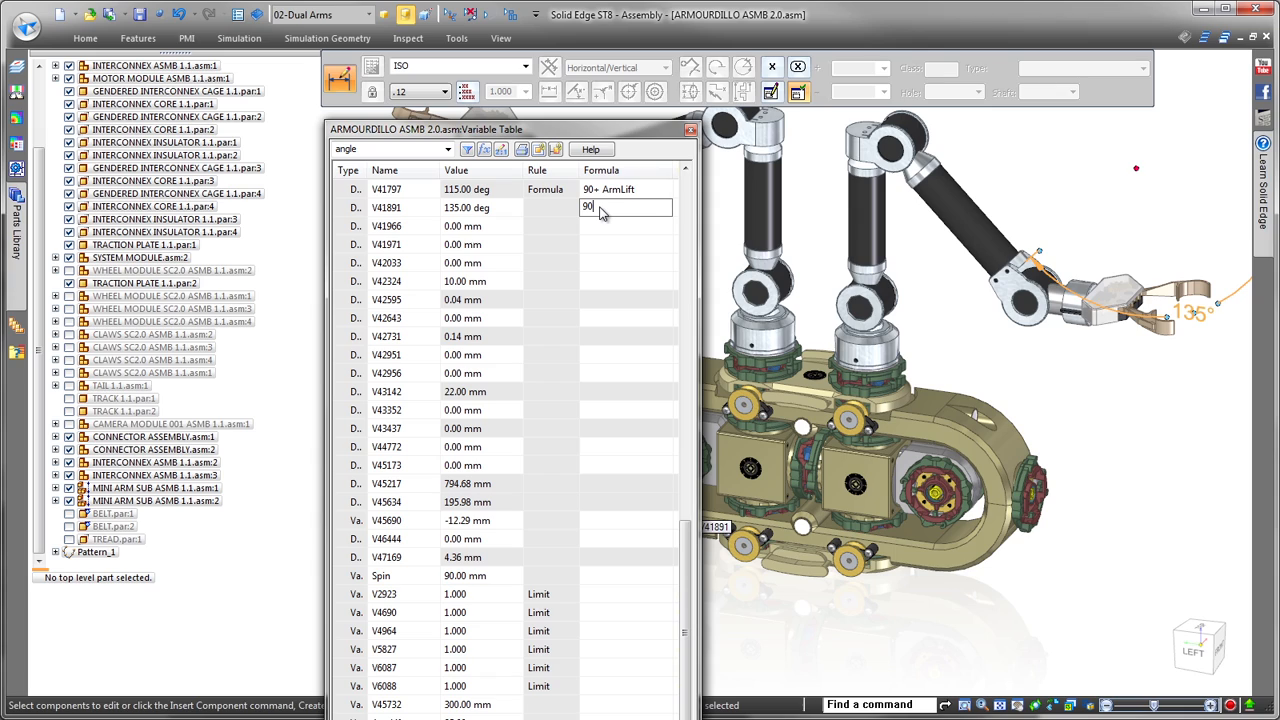
{"action": "type", "text": "+ ArmLift"}
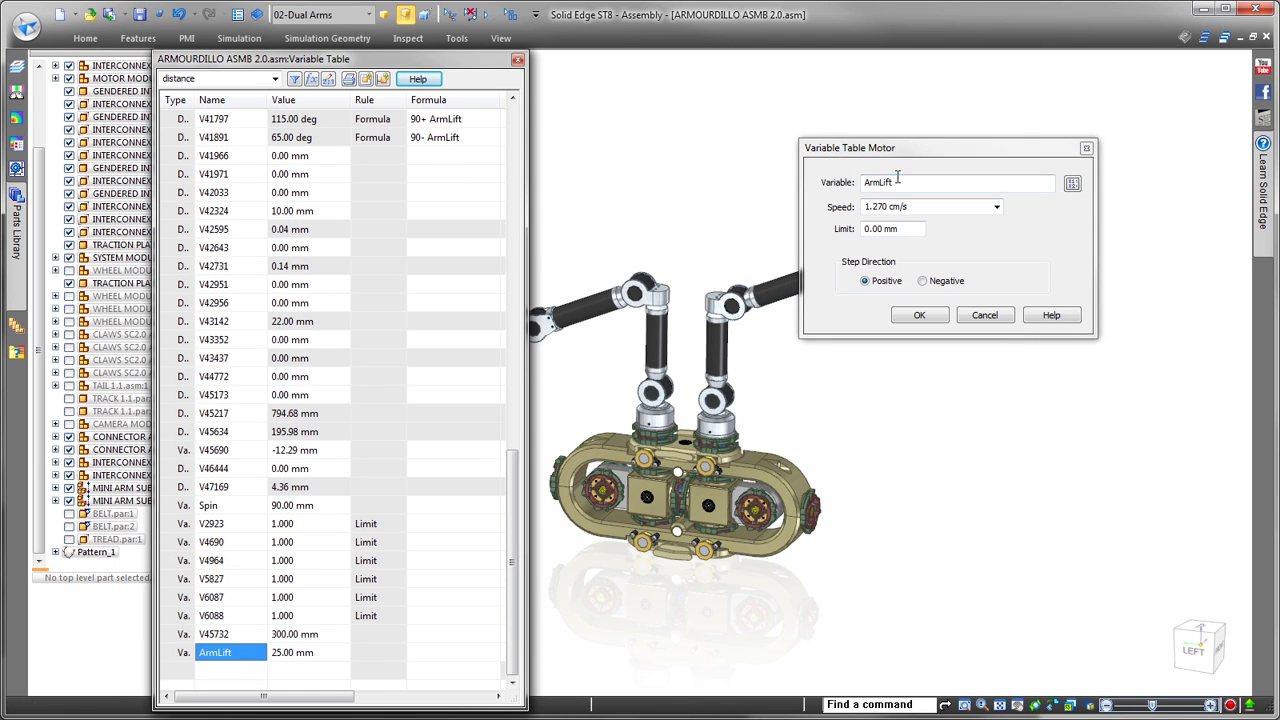
{"action": "left_click", "coordinate": [918, 315]}
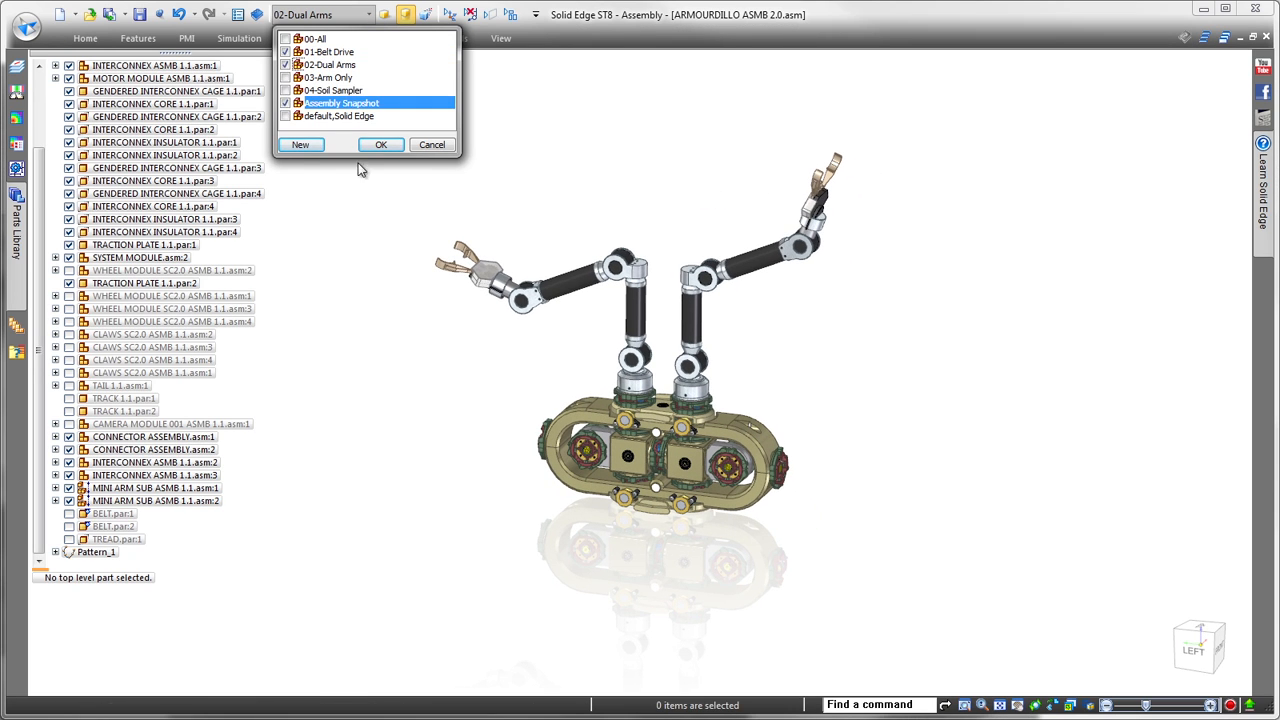
Apply the Assembly Snapshot configuration and add both variable-table motors to the animation.
{"action": "left_click", "coordinate": [380, 144]}
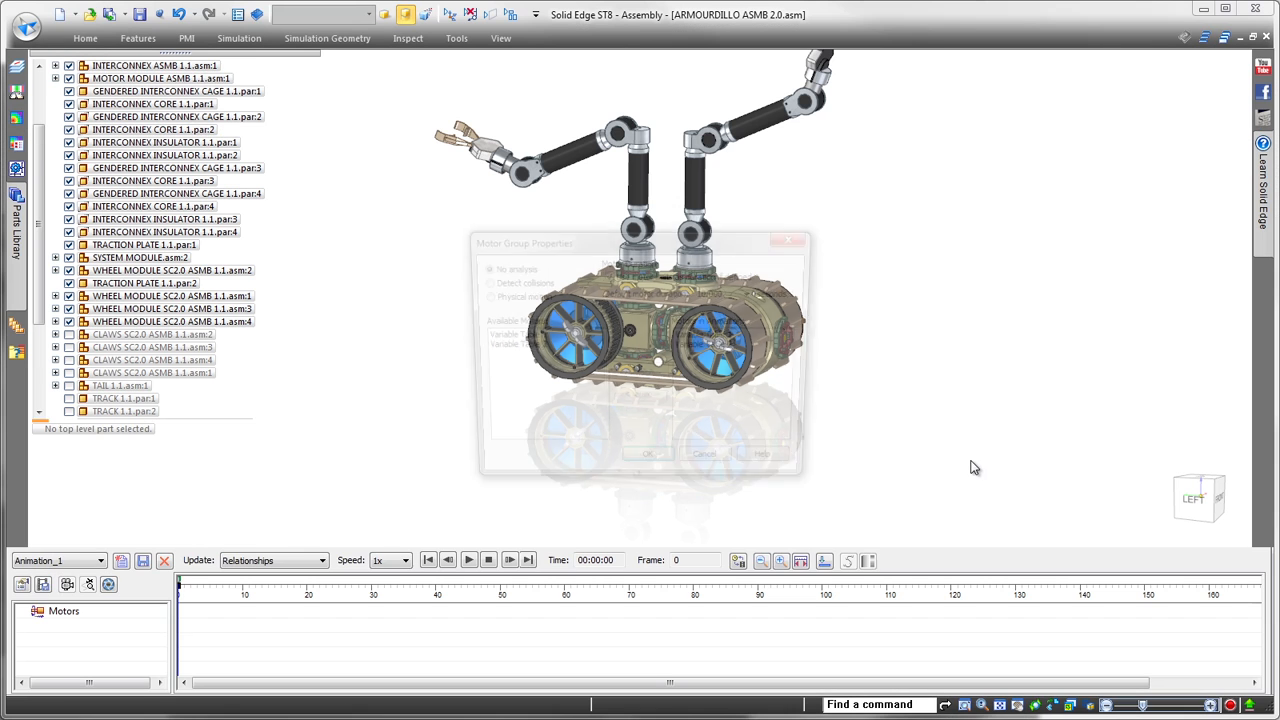
{"action": "left_click", "coordinate": [647, 453]}
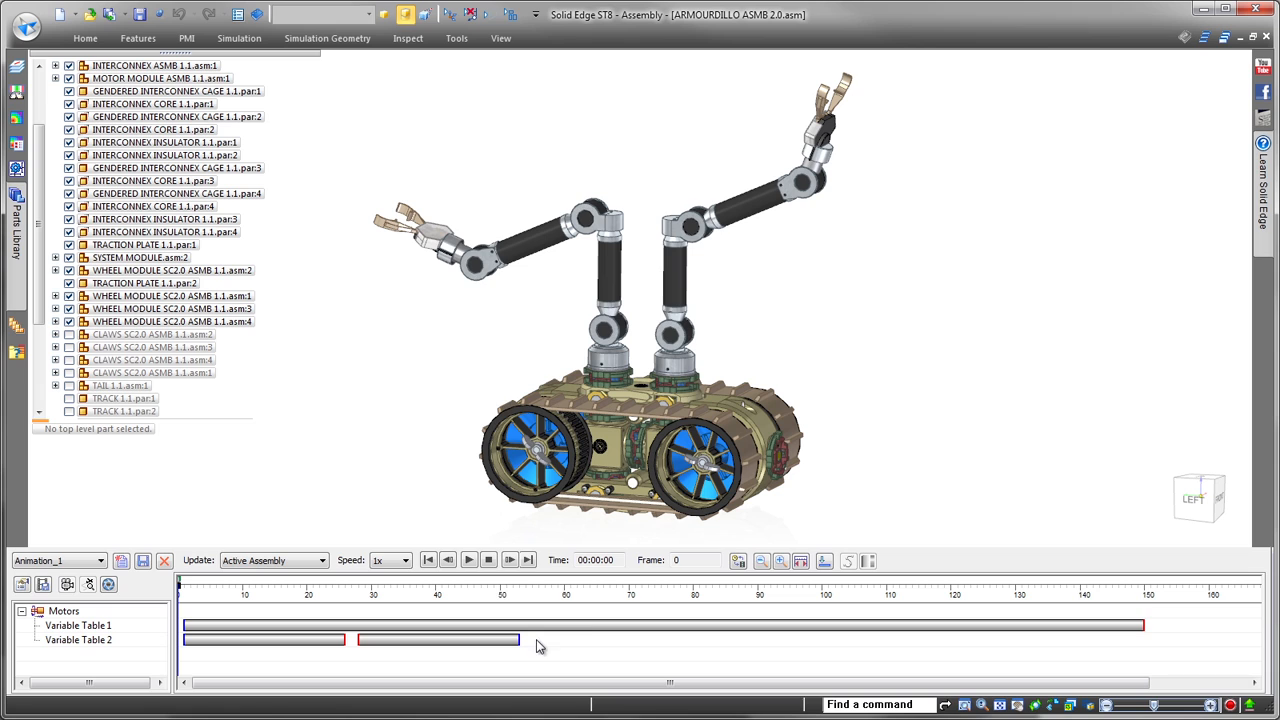
Play the motion animation to frame 9, then pause it.
{"action": "left_click", "coordinate": [468, 560]}
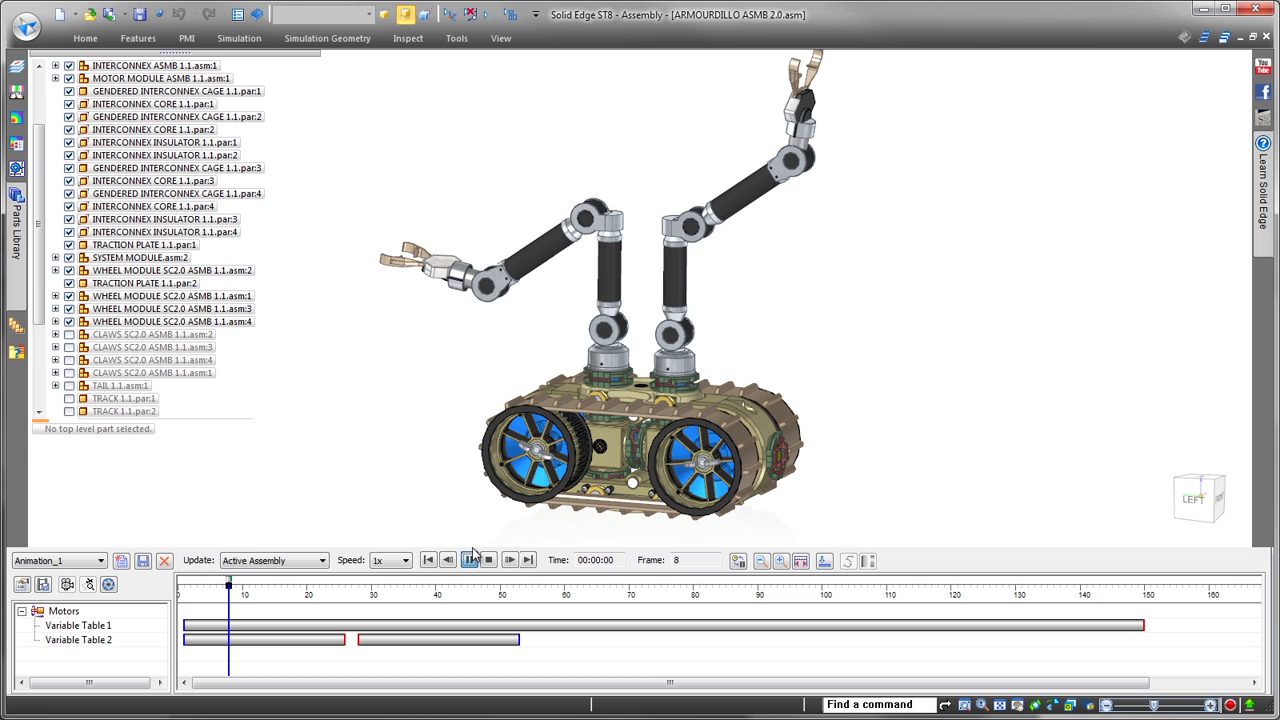
{"action": "left_click", "coordinate": [468, 560]}
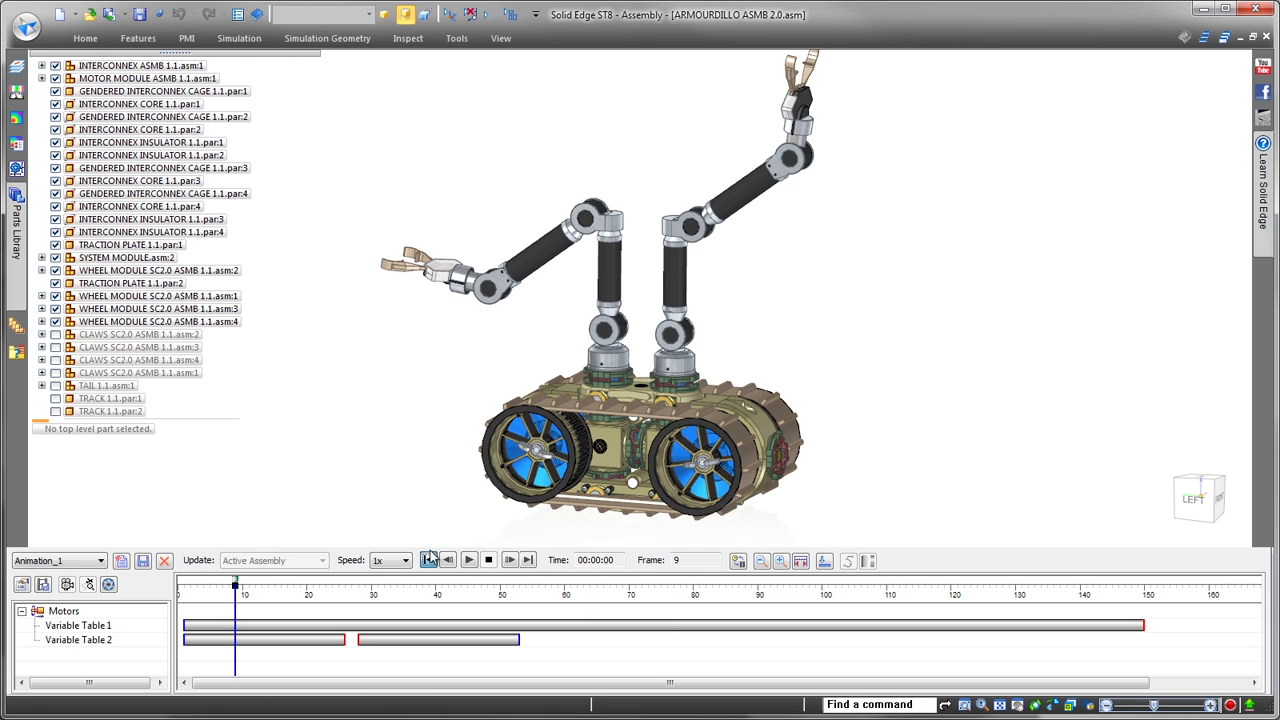